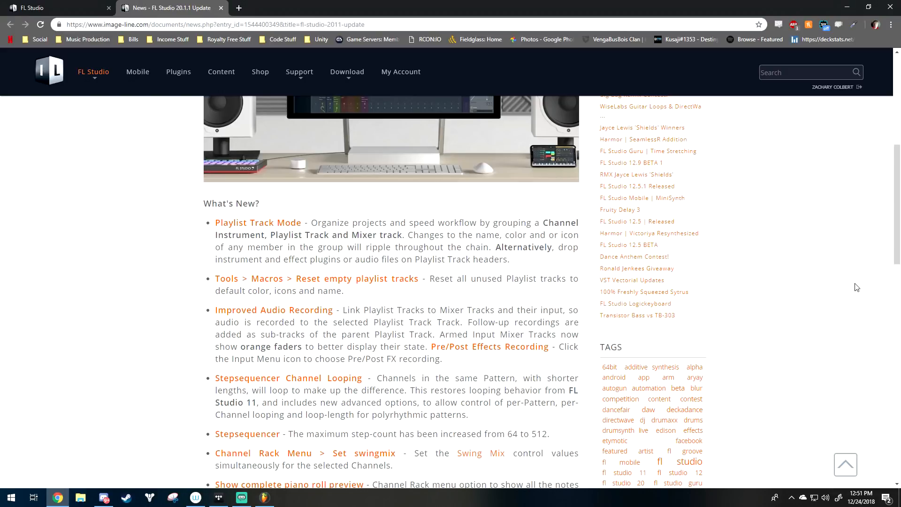
pyautogui.moveTo(716, 251)
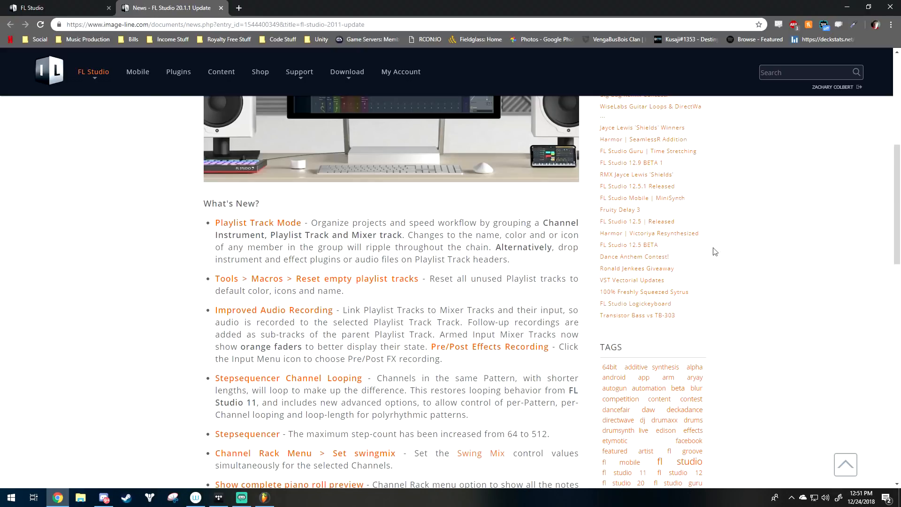
# Step: Read through the FL Studio 20.1 update notes to the end of the list
pyautogui.scroll(3)
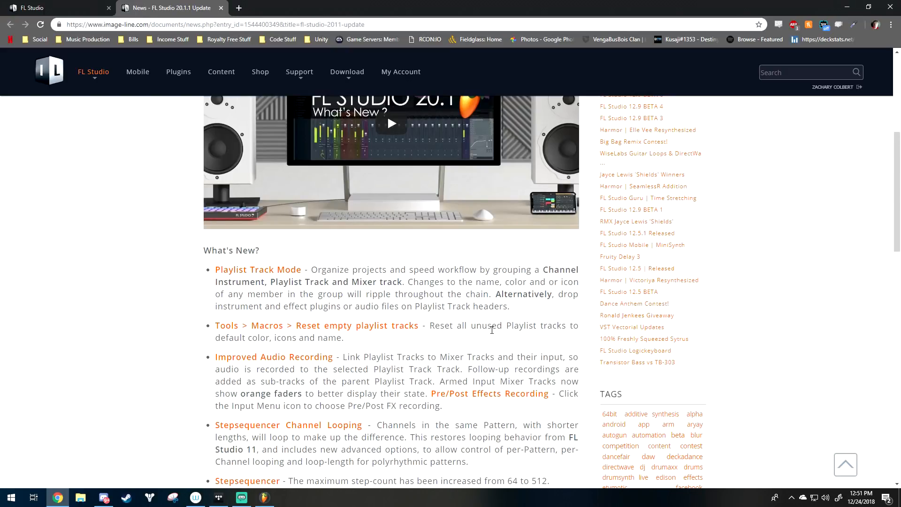
pyautogui.scroll(3)
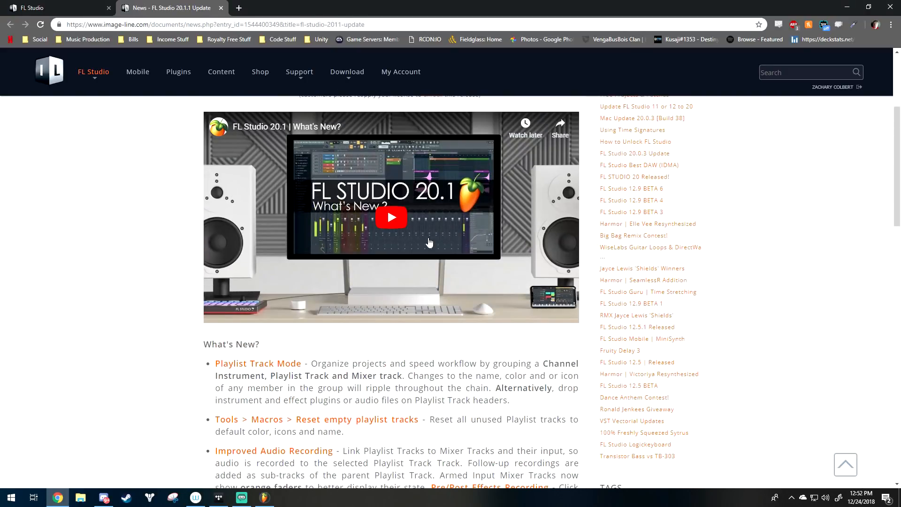
pyautogui.scroll(-3)
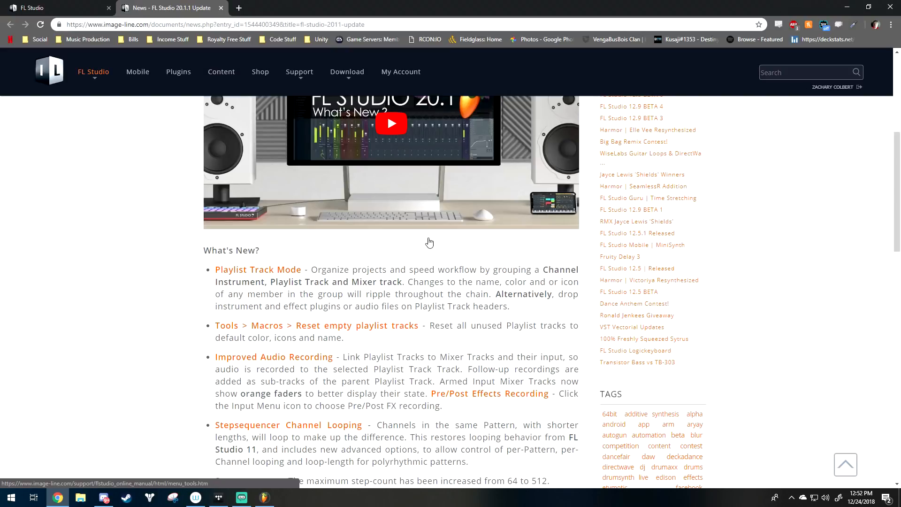
pyautogui.scroll(-3)
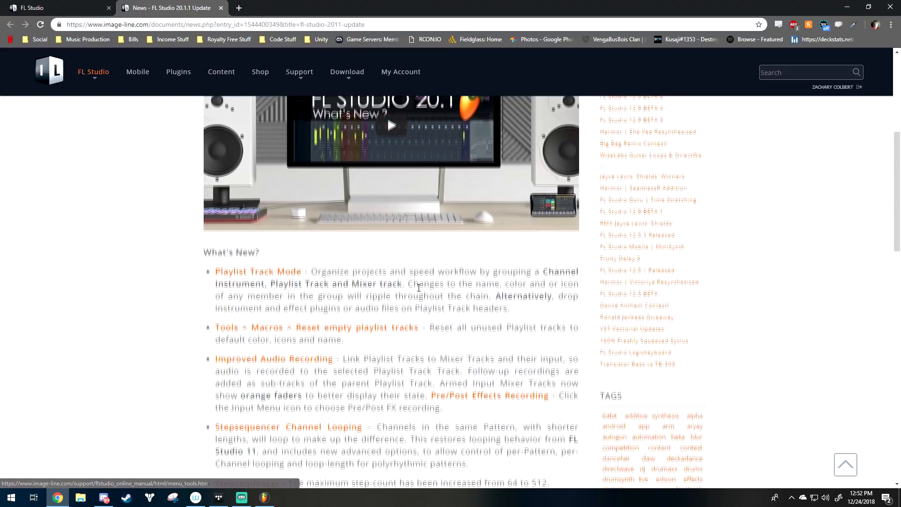
pyautogui.scroll(3)
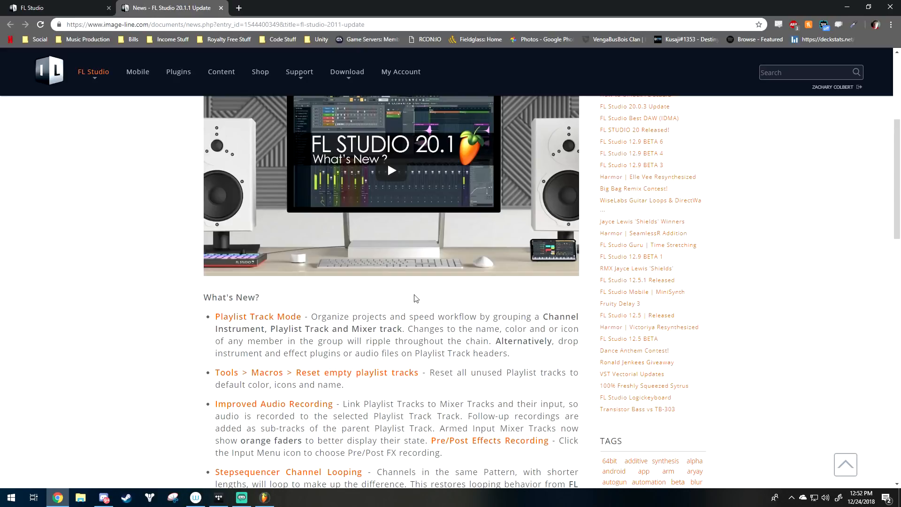
pyautogui.scroll(-3)
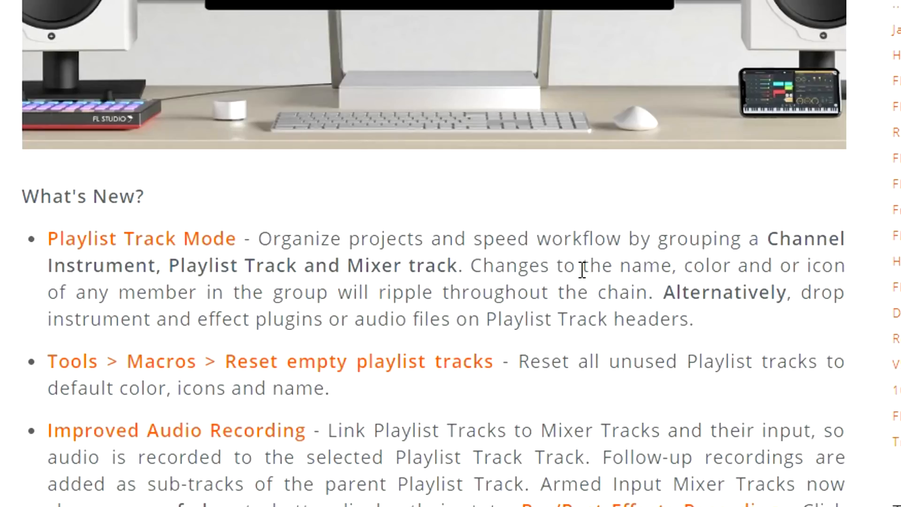
pyautogui.moveTo(747, 266)
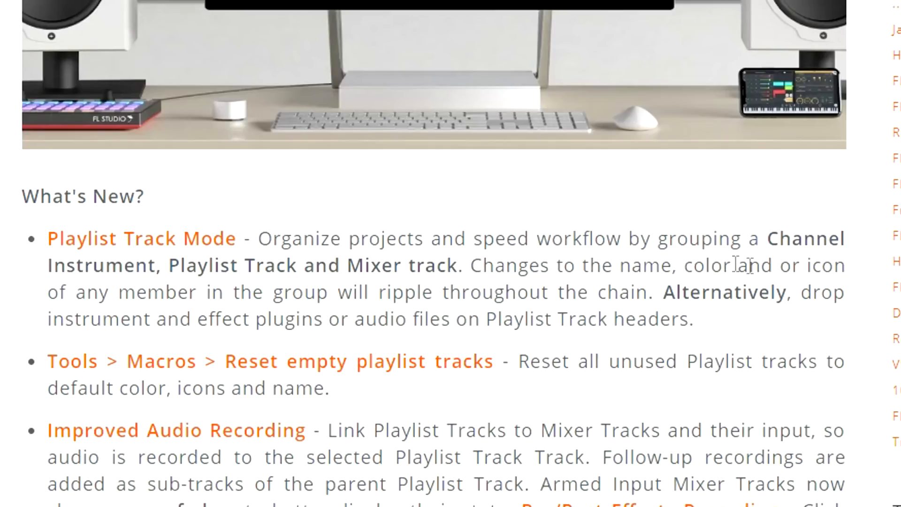
pyautogui.moveTo(281, 287)
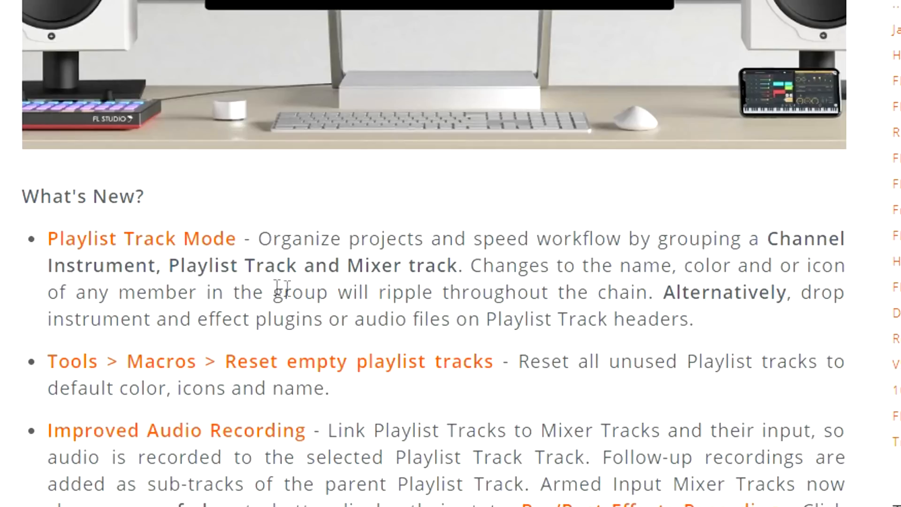
pyautogui.moveTo(678, 292)
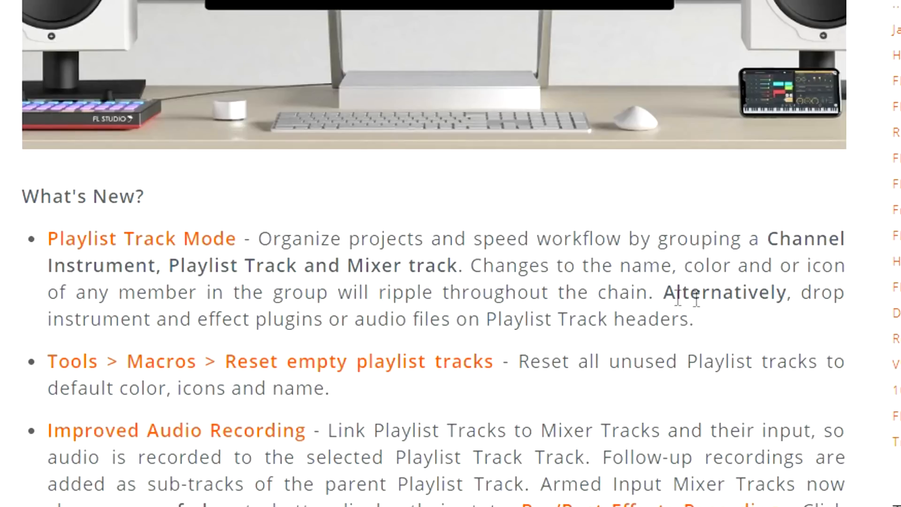
pyautogui.moveTo(249, 340)
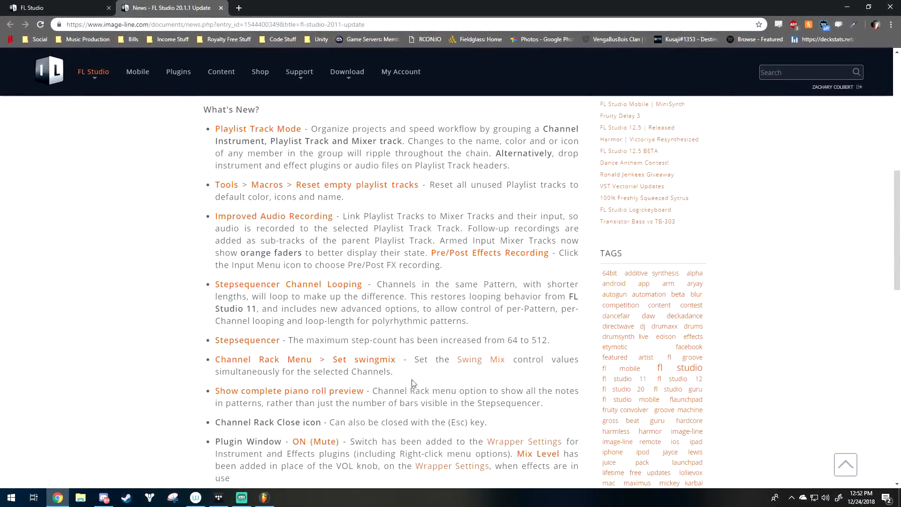
pyautogui.scroll(-3)
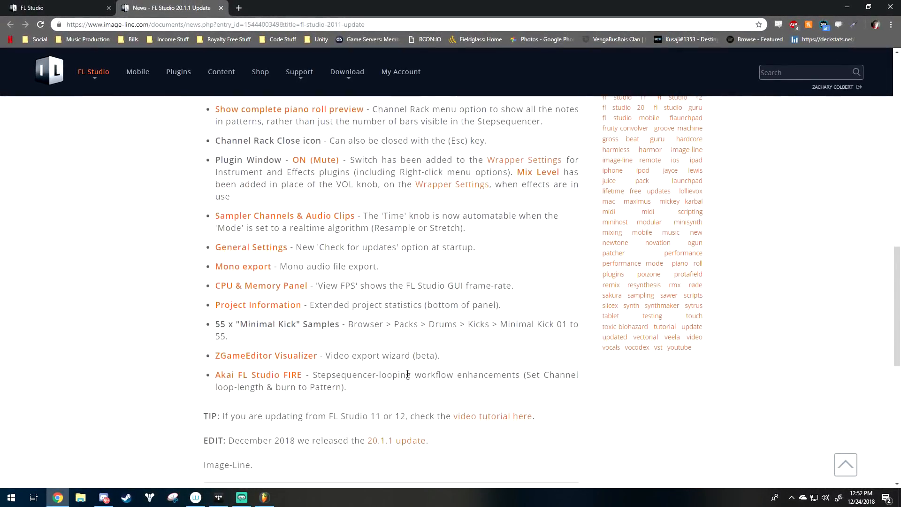
# Step: Search the update notes page for the word 'automation'
pyautogui.press('ctrl+f')
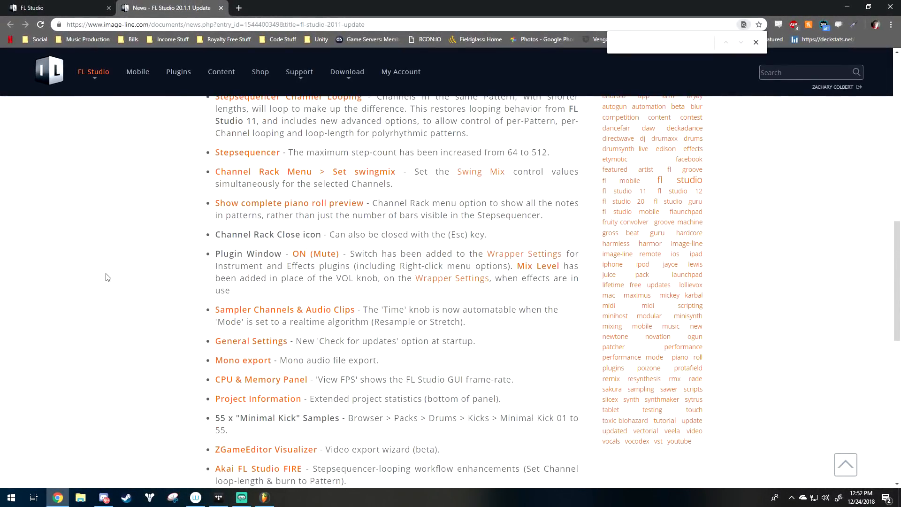
pyautogui.write('automation')
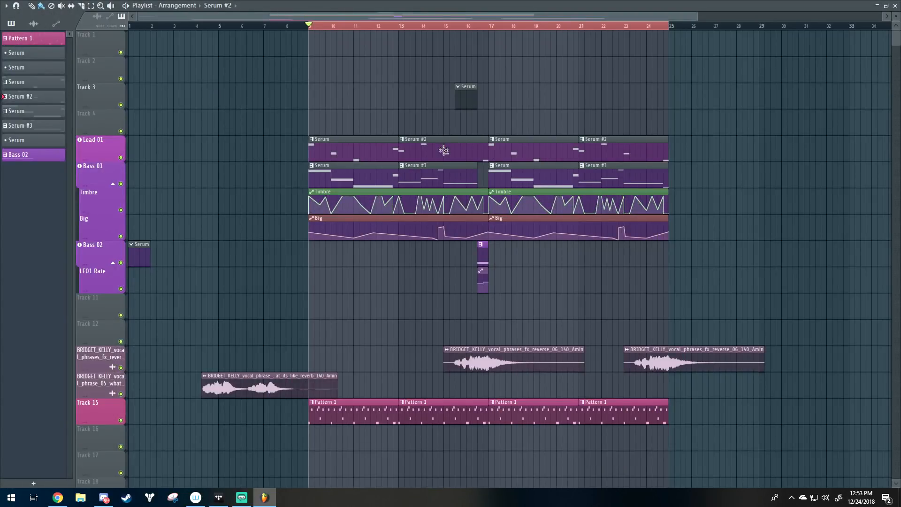
pyautogui.moveTo(164, 173)
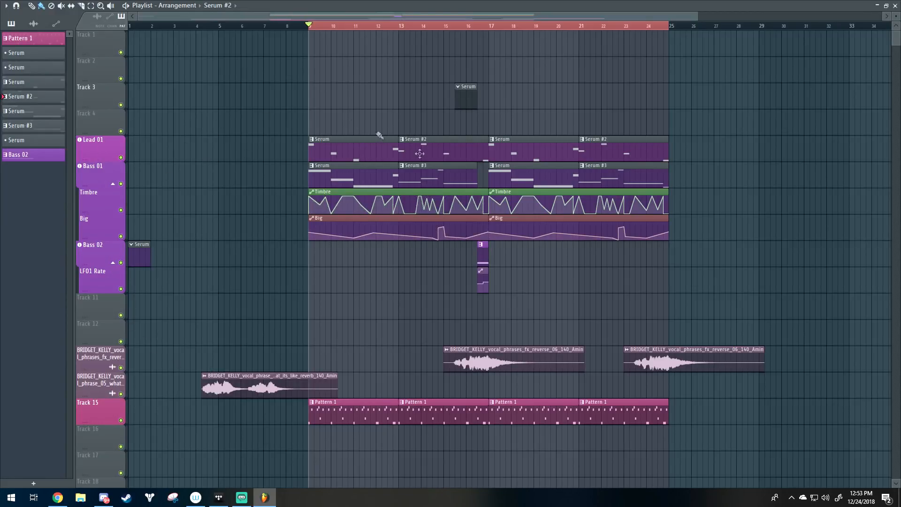
pyautogui.moveTo(90, 116)
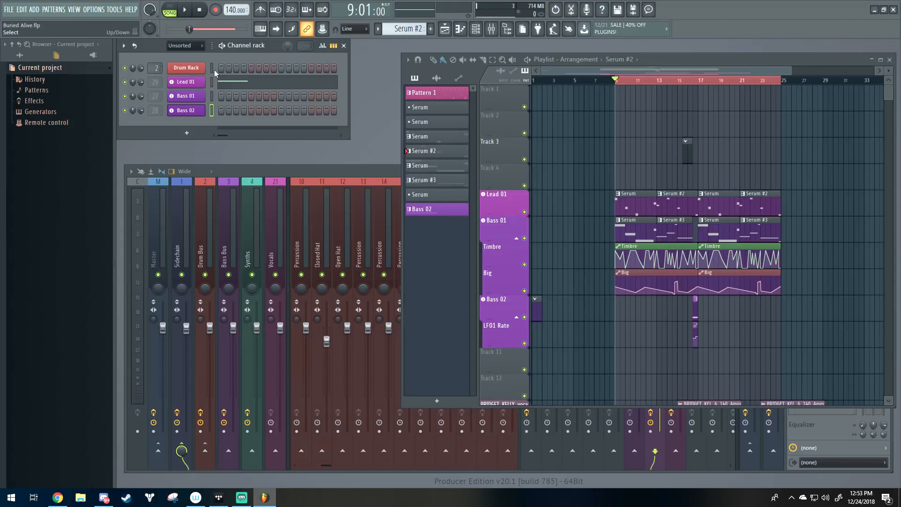
# Step: Add a Serum channel that gets its own playlist track and a Serum mixer insert
pyautogui.click(186, 132)
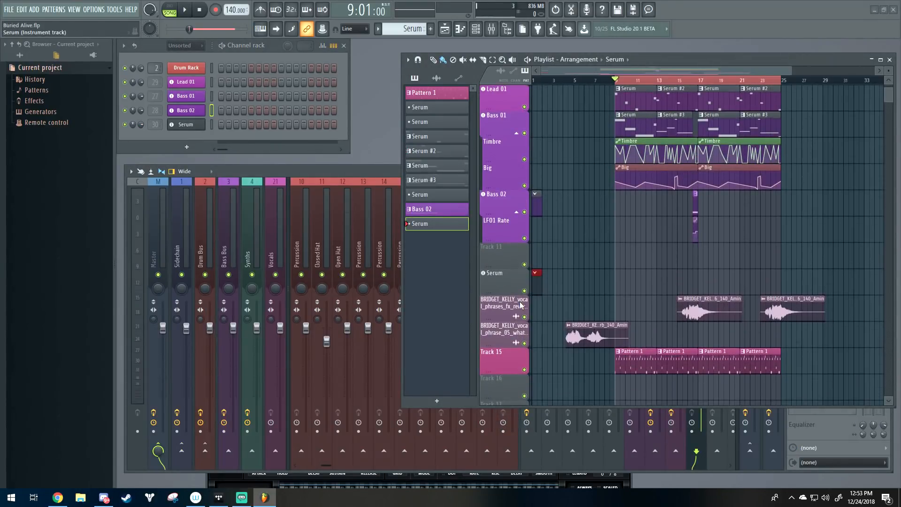
pyautogui.scroll(-3)
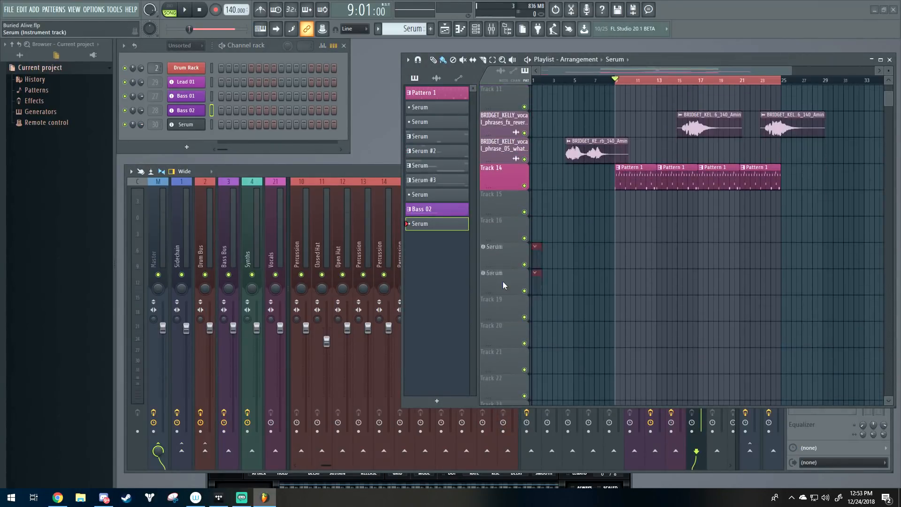
pyautogui.scroll(-3)
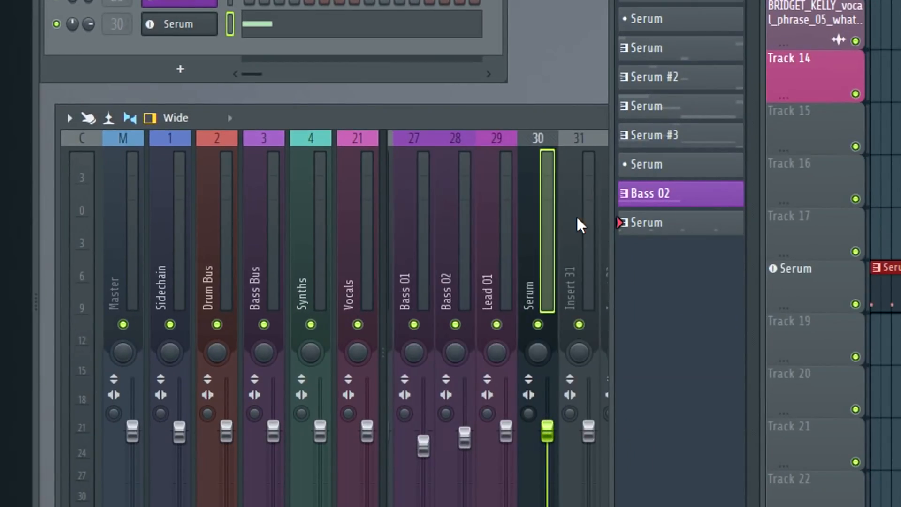
# Step: Rename the Serum playlist track to 'Lead 02', color it blue, and bring up its Serum plugin
pyautogui.rightClick(519, 248)
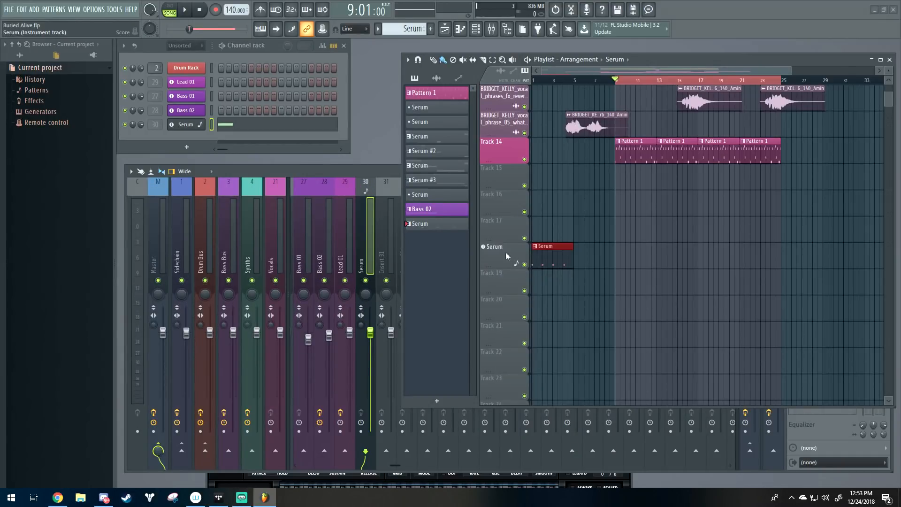
pyautogui.rightClick(493, 247)
pyautogui.write('Lead')
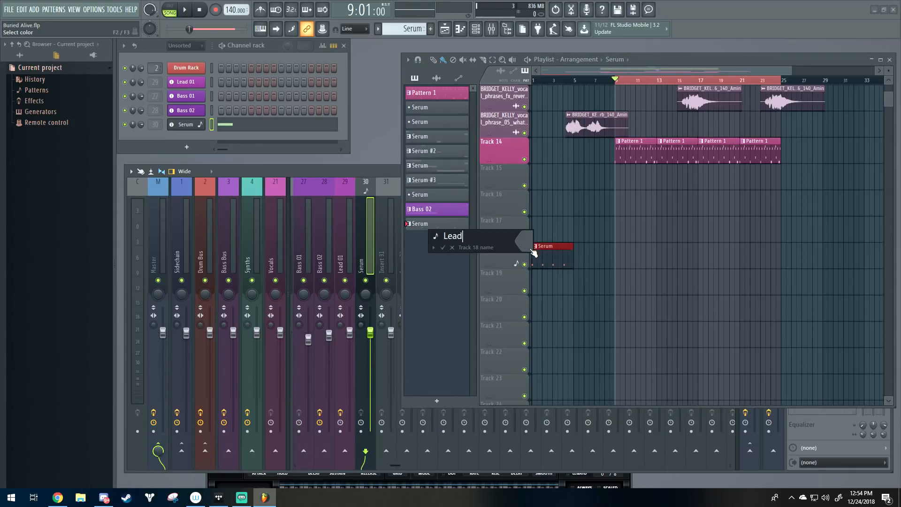
pyautogui.write('02')
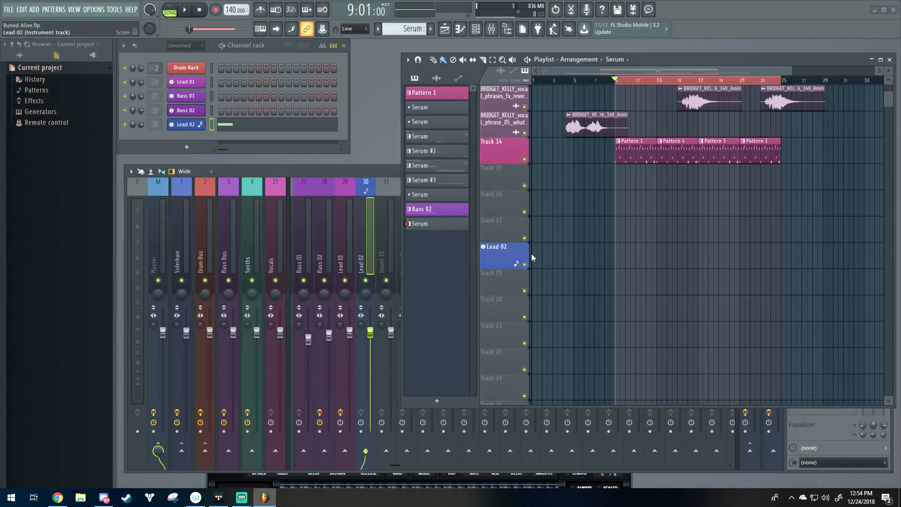
pyautogui.click(544, 246)
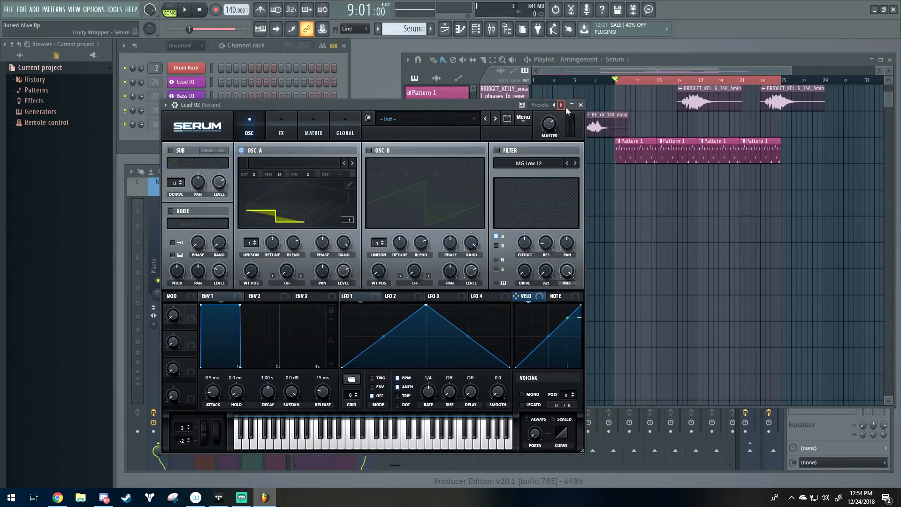
# Step: Create the A WTPos automation clip for Lead 02's tweaked Serum wavetable position
pyautogui.click(581, 104)
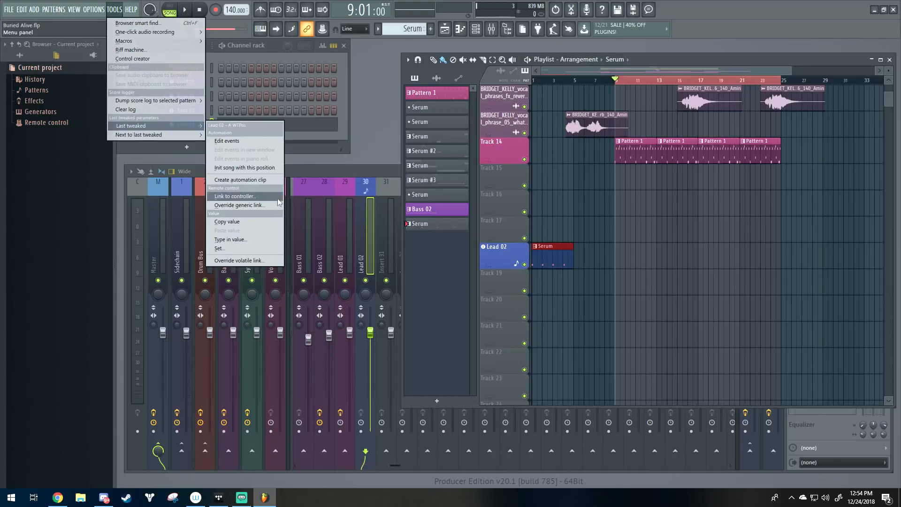
pyautogui.click(240, 180)
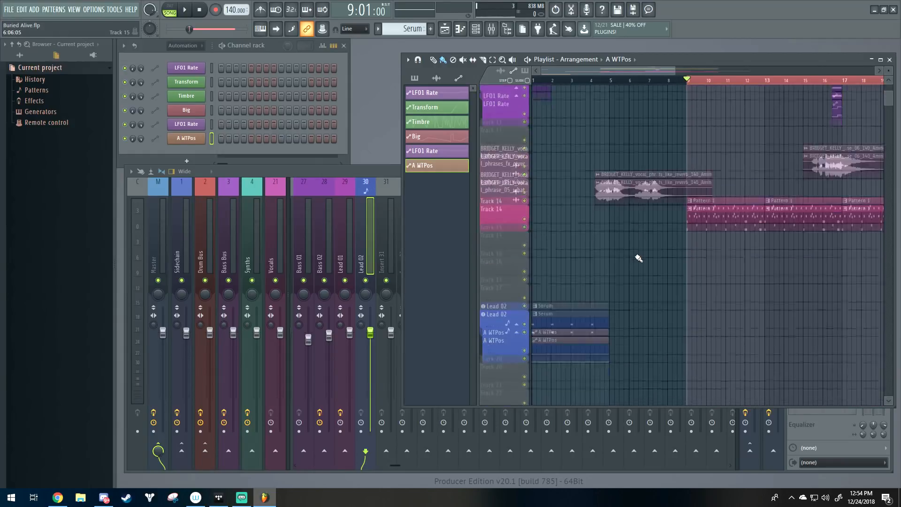
# Step: Review the playlist with A WTPos grouped under Lead 02 alongside Lead 01 and Bass
pyautogui.scroll(-3)
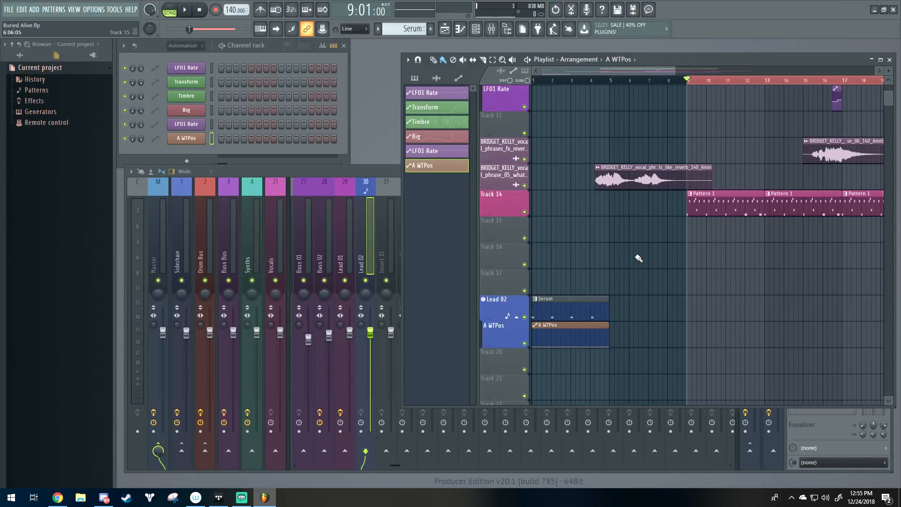
pyautogui.scroll(-3)
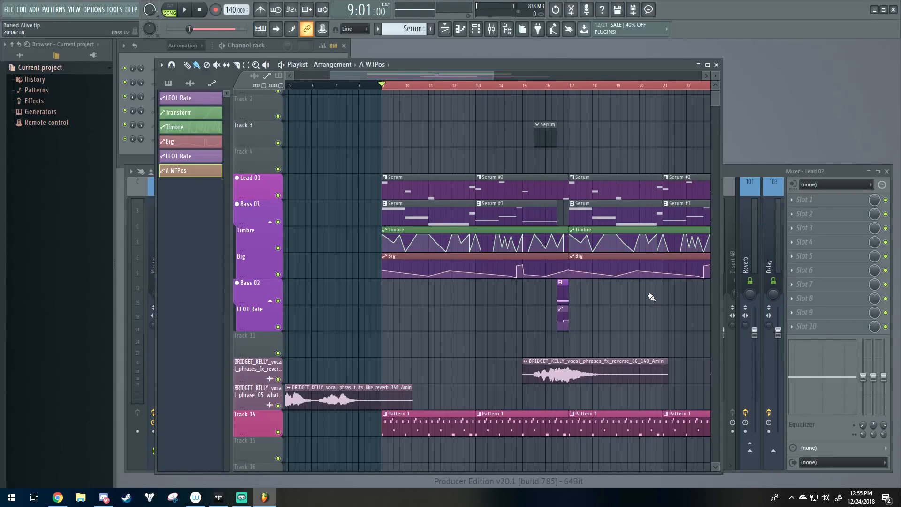
pyautogui.moveTo(640, 298)
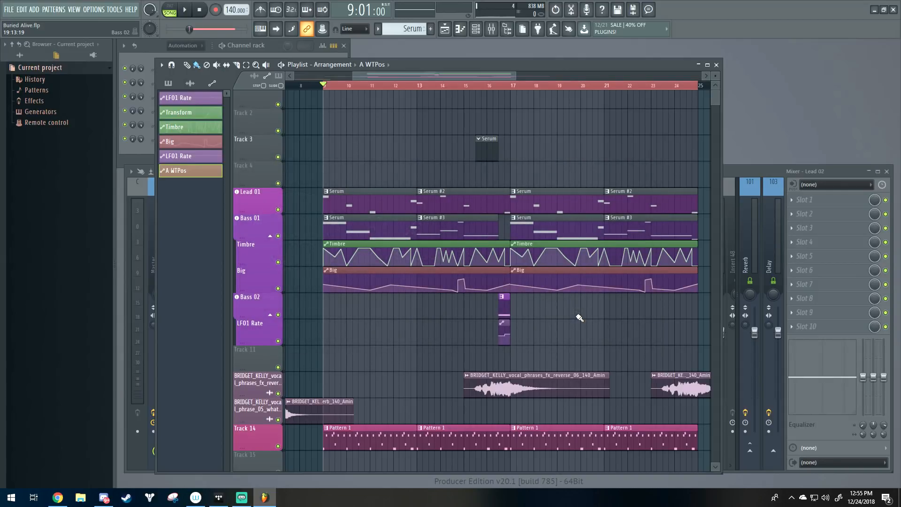
pyautogui.moveTo(682, 171)
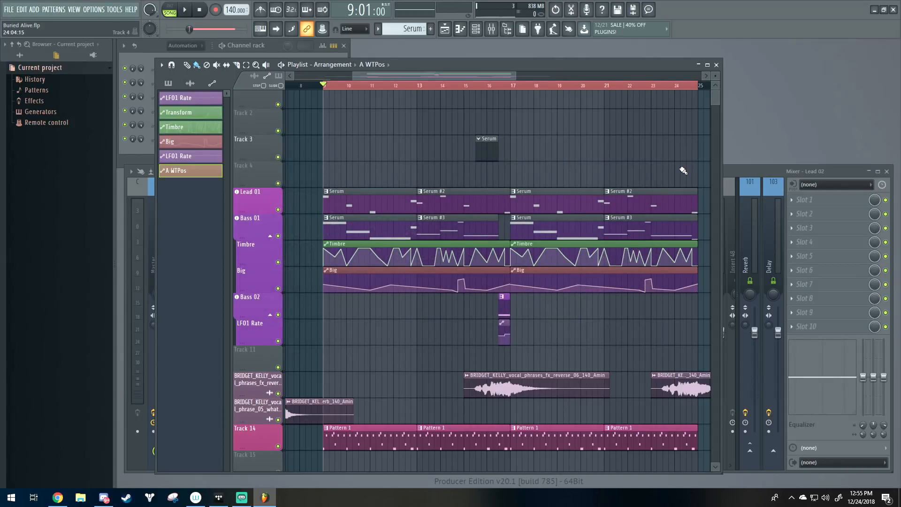